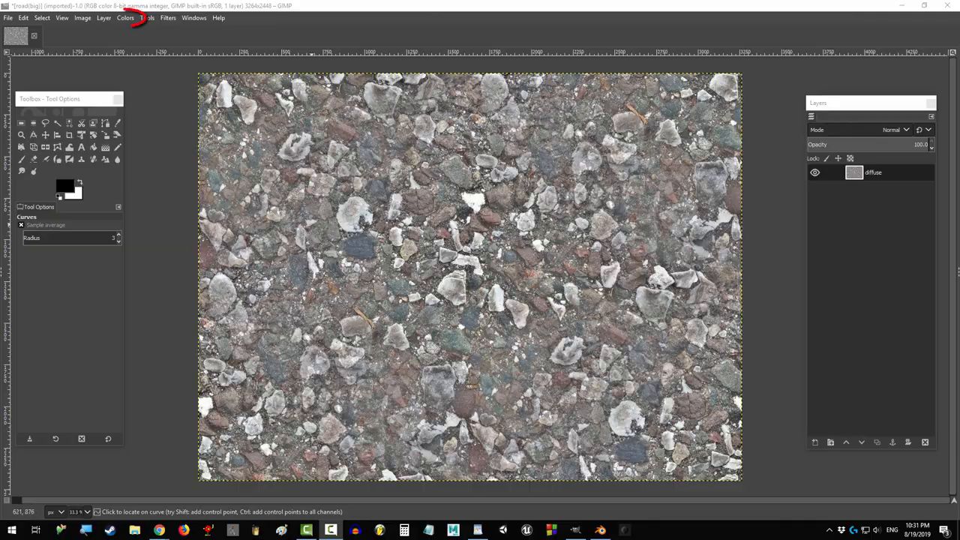
Desaturate the gravel photo to grayscale and apply the Shift distort filter.
left_click(126, 18)
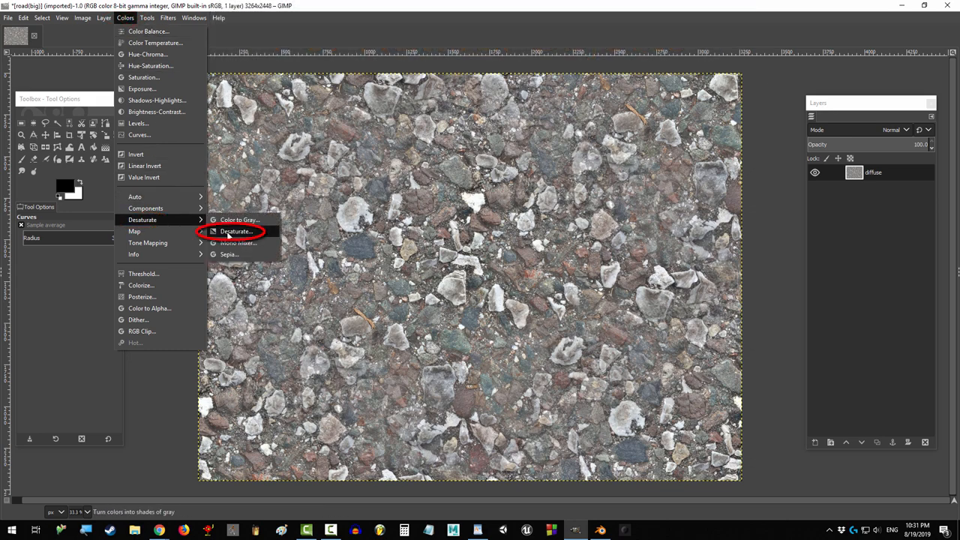
left_click(235, 231)
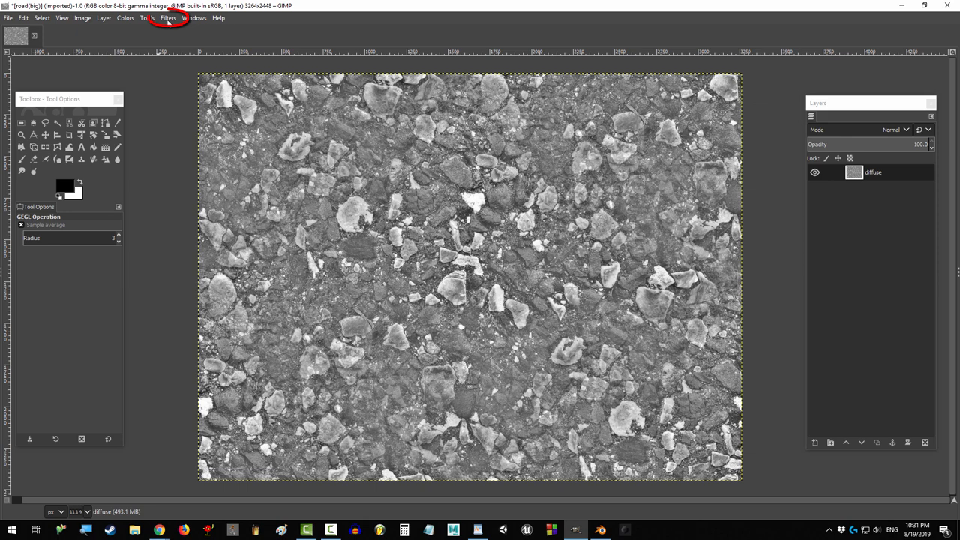
left_click(168, 18)
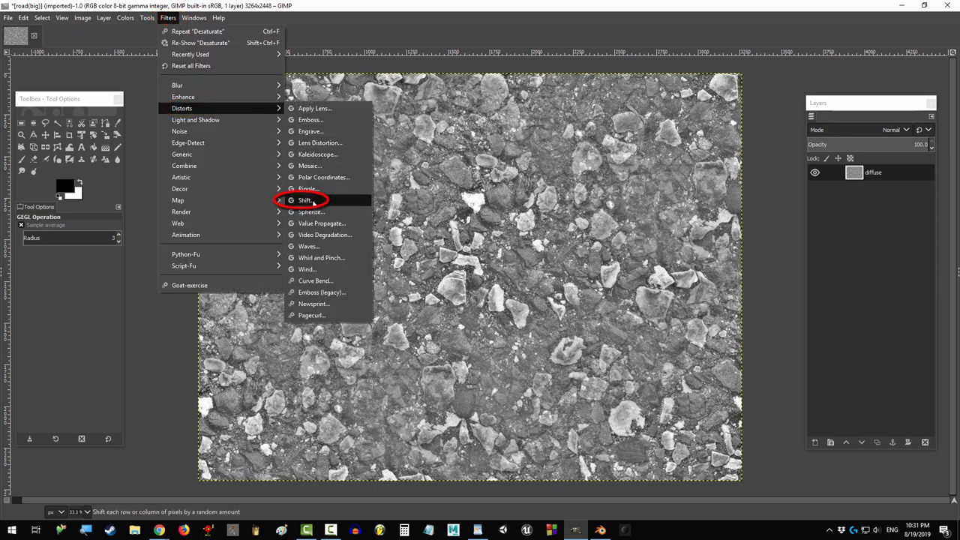
left_click(304, 199)
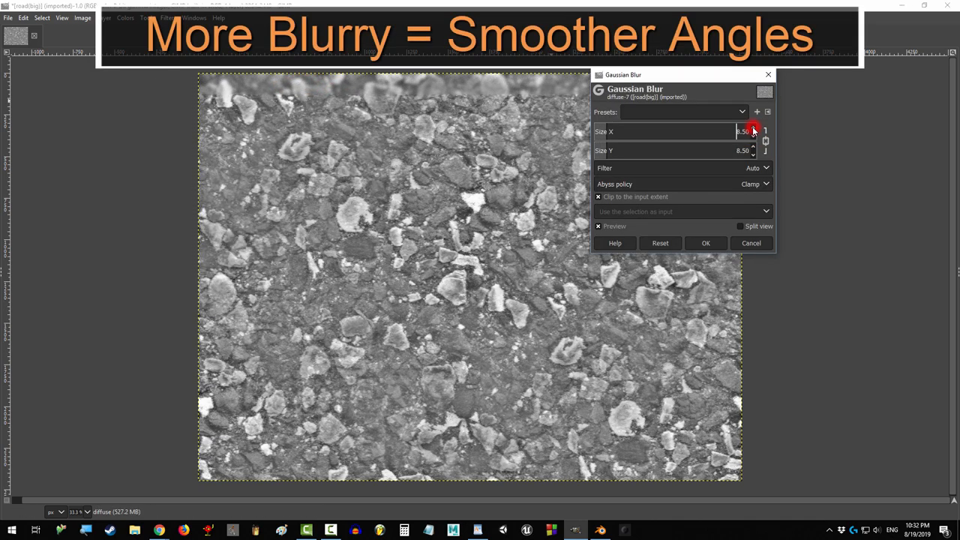
Apply a stronger Gaussian Blur and bend an S-curve in Curves to boost contrast.
left_click(705, 243)
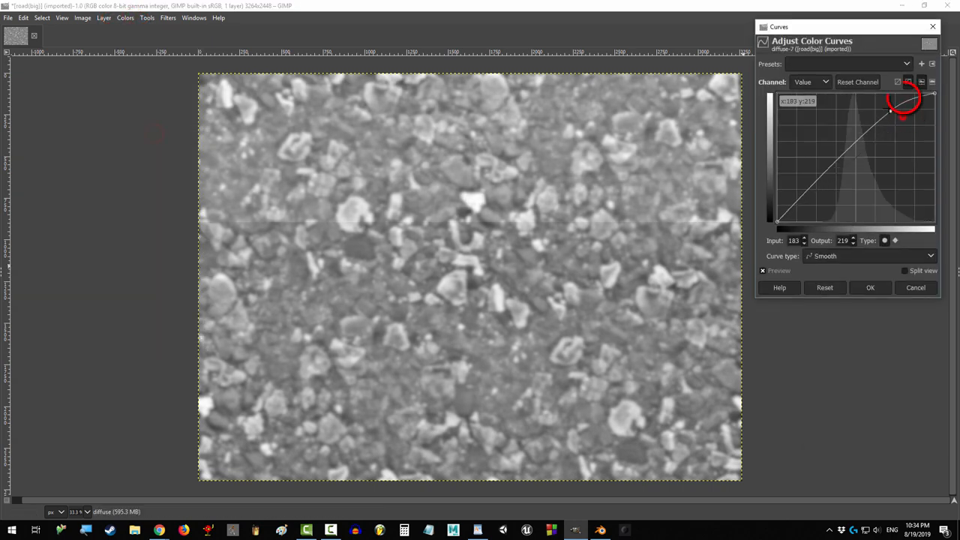
left_click_drag(903, 102, 892, 113)
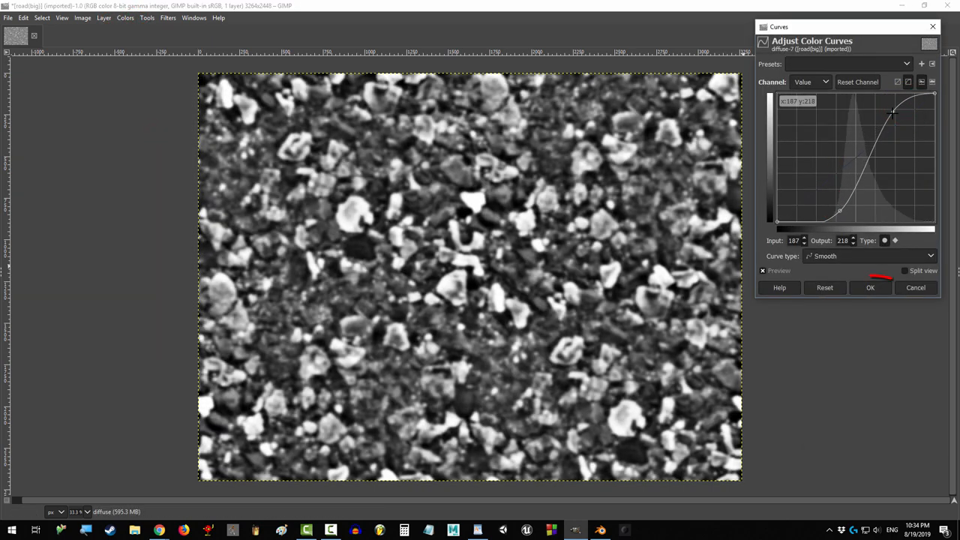